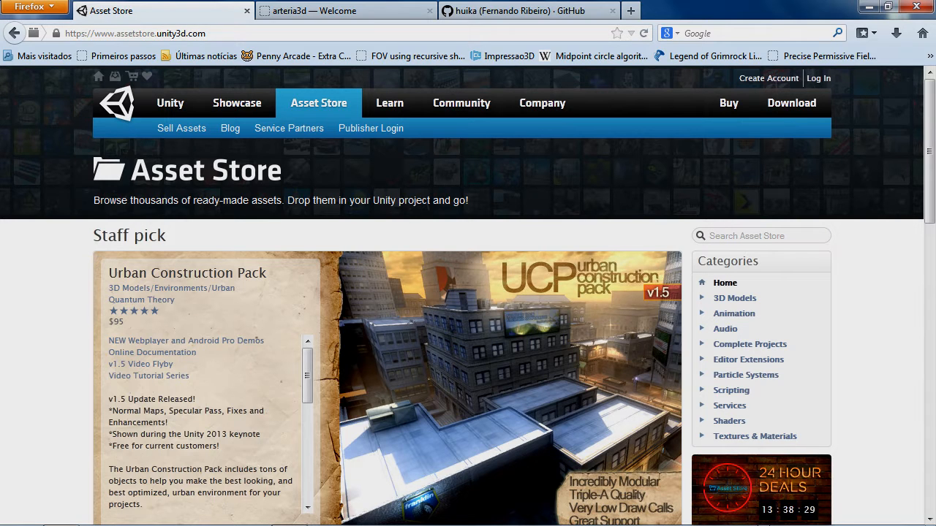
Step: Search the Unity Asset Store for 'uma' to list packages like UMA Power Tools
type("u")
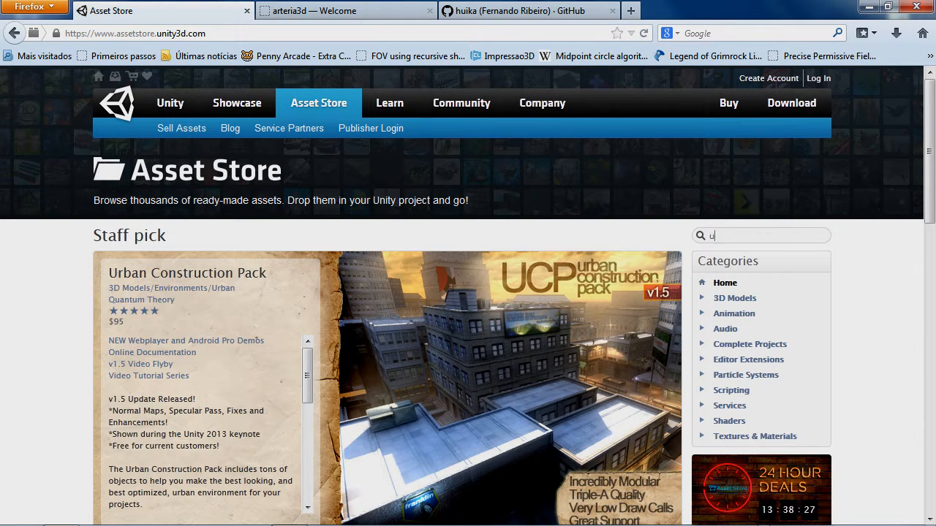
key("Return")
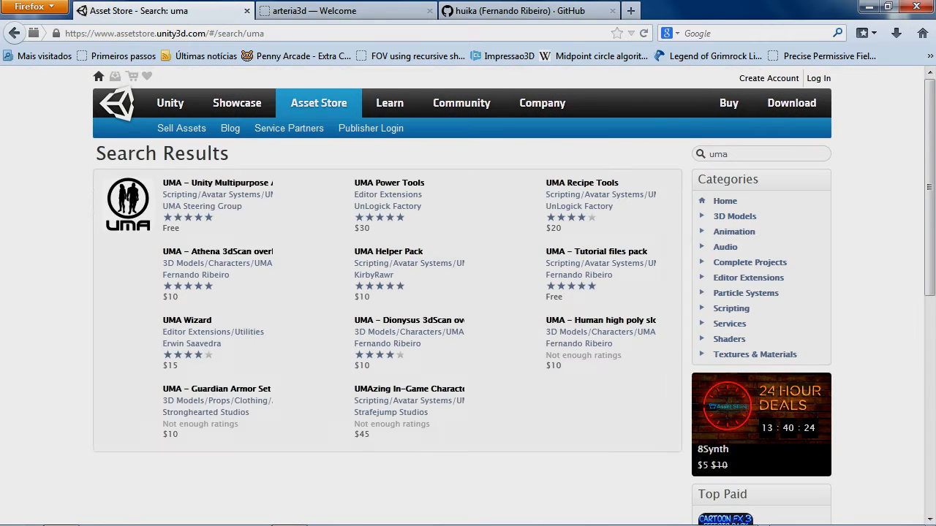
Step: Skim the UMA search results, then switch to the arteria3d Welcome tab
scroll("down", 3)
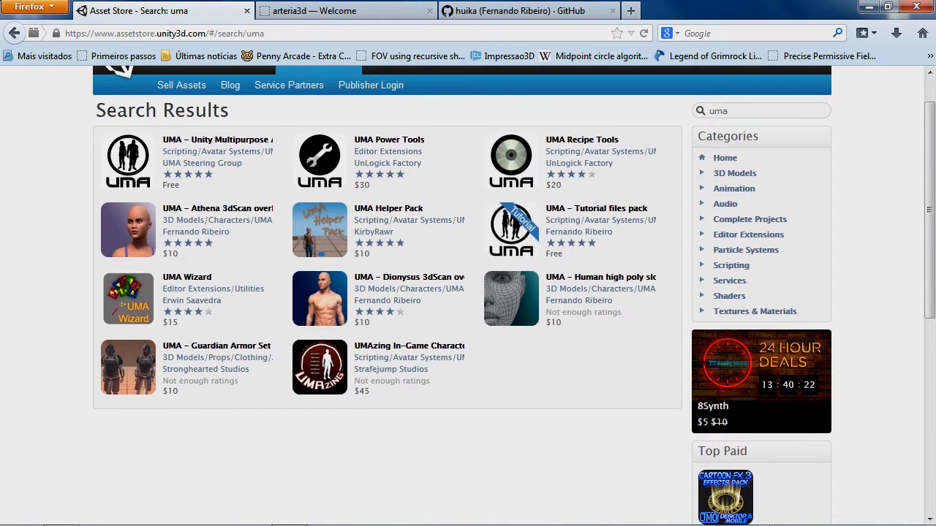
scroll("up", 3)
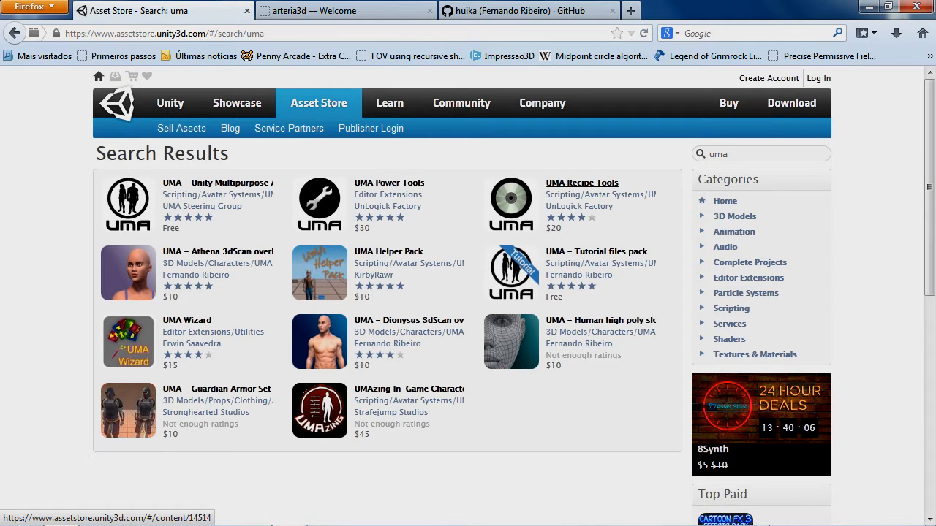
mouse_move(187, 320)
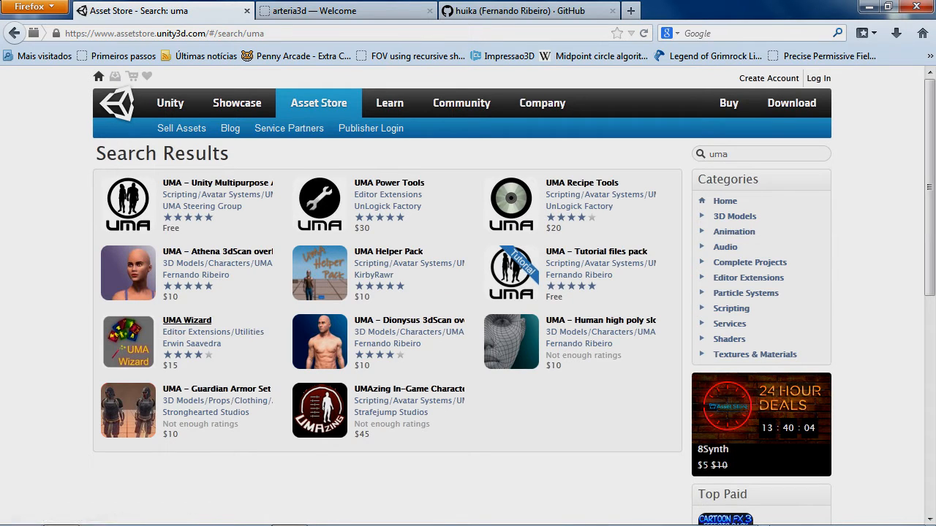
mouse_move(187, 320)
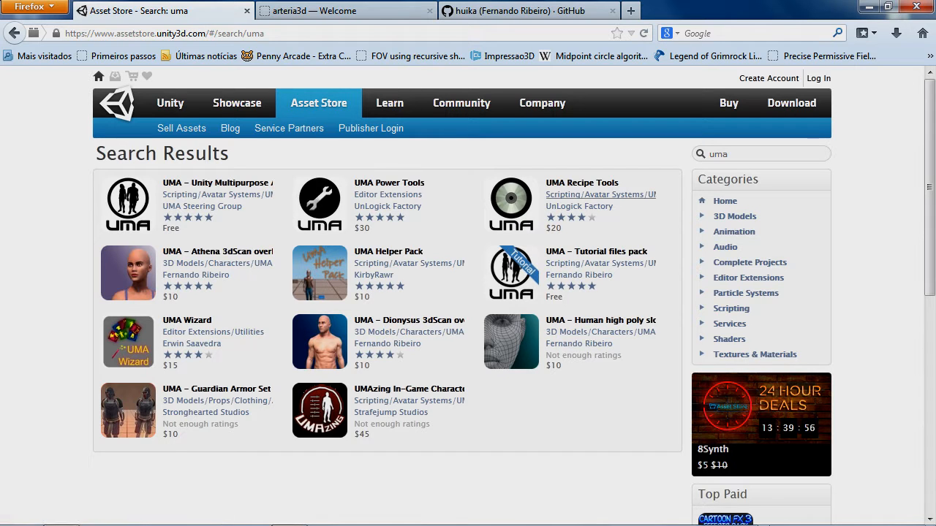
mouse_move(388, 252)
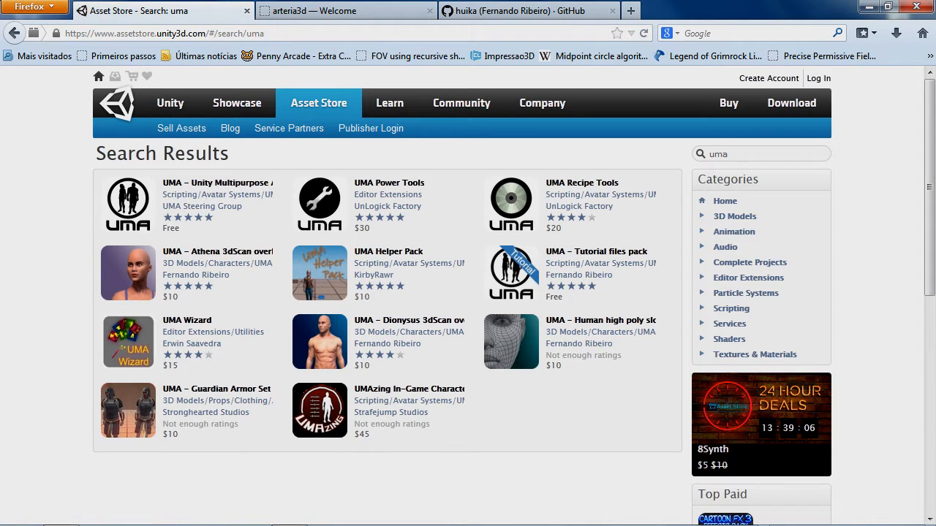
mouse_move(218, 263)
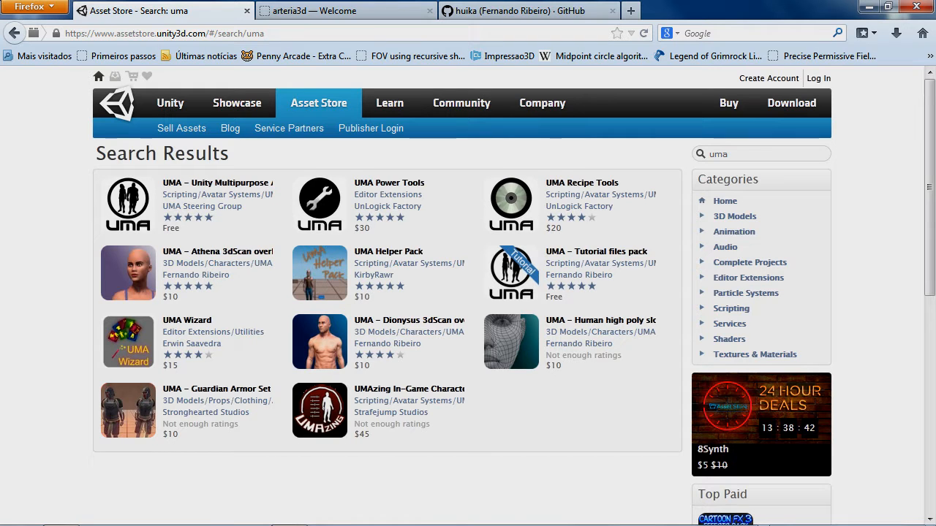
mouse_move(600, 321)
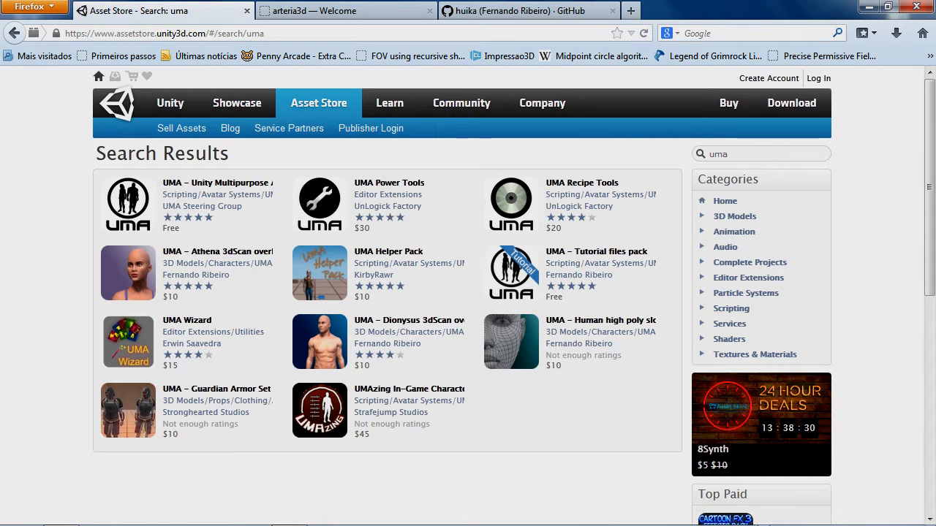
left_click(344, 10)
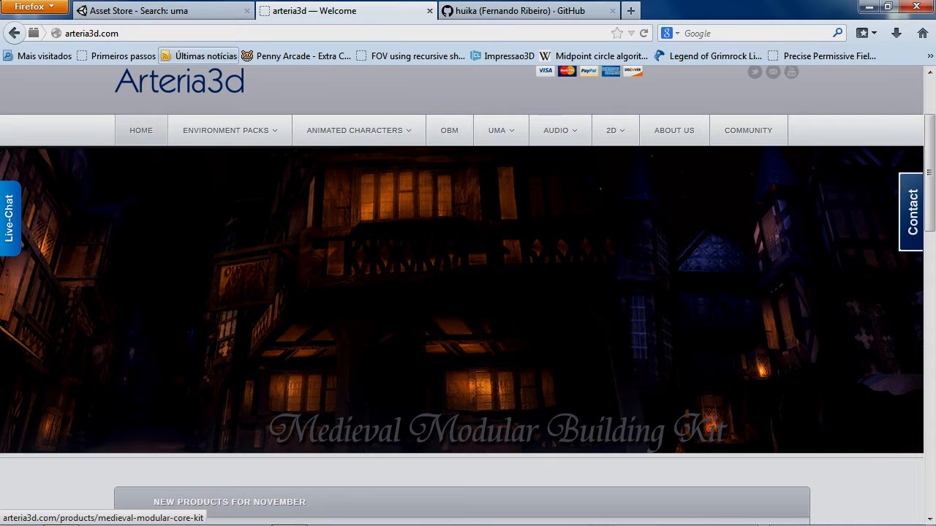
Step: Flip between the Asset Store and arteria3d tabs, then open arteria3d's UMA collection
left_click(161, 10)
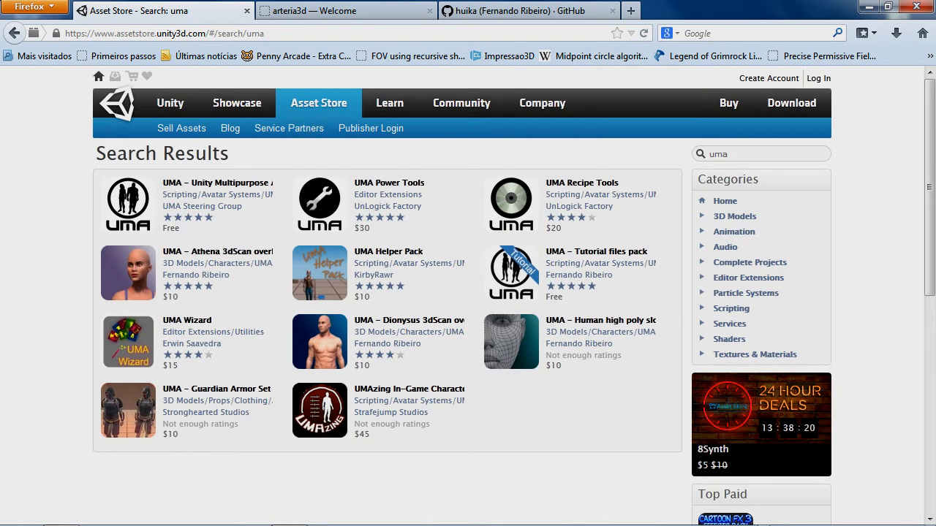
left_click(343, 10)
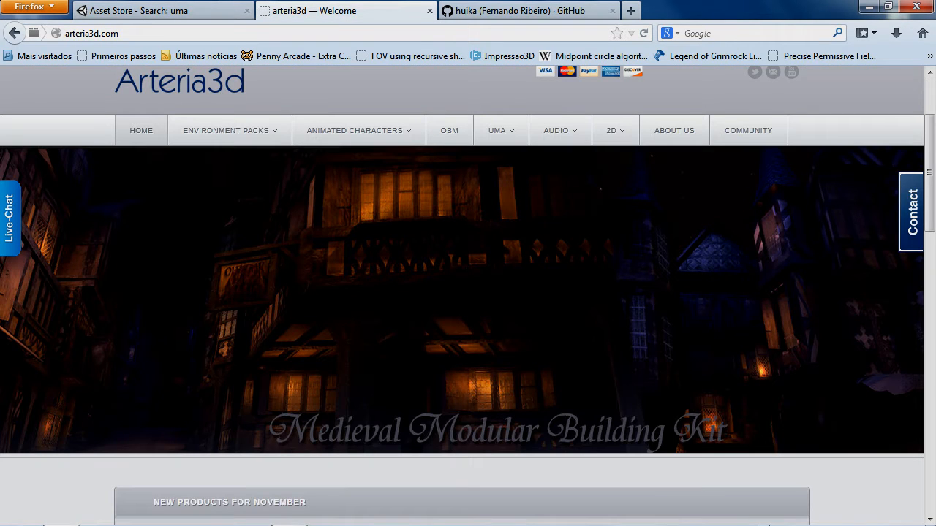
mouse_move(496, 130)
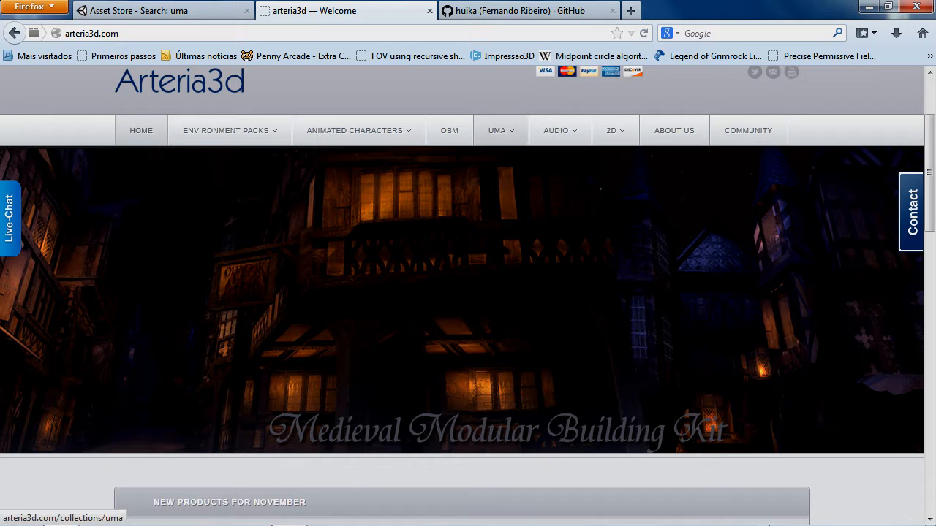
left_click(501, 130)
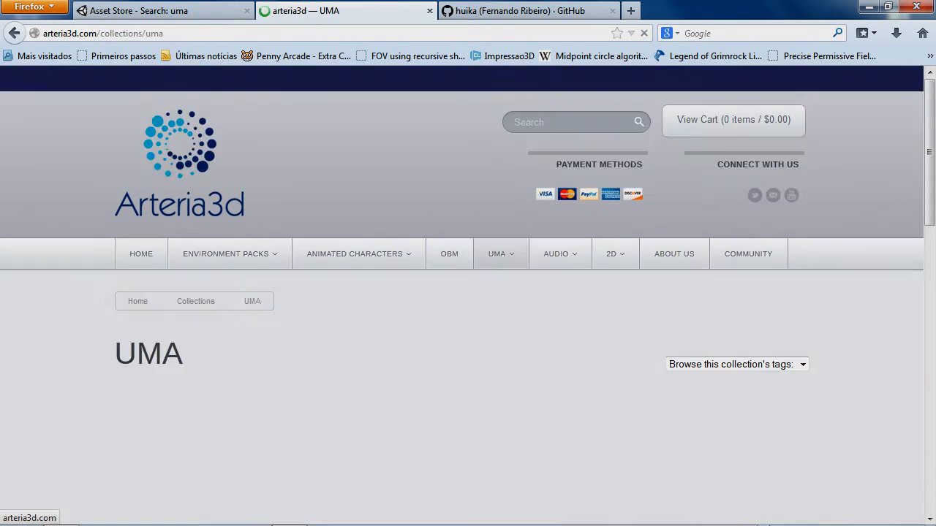
Step: Browse arteria3d's UMA character packs, then return to the Asset Store 'uma' results
scroll("down", 3)
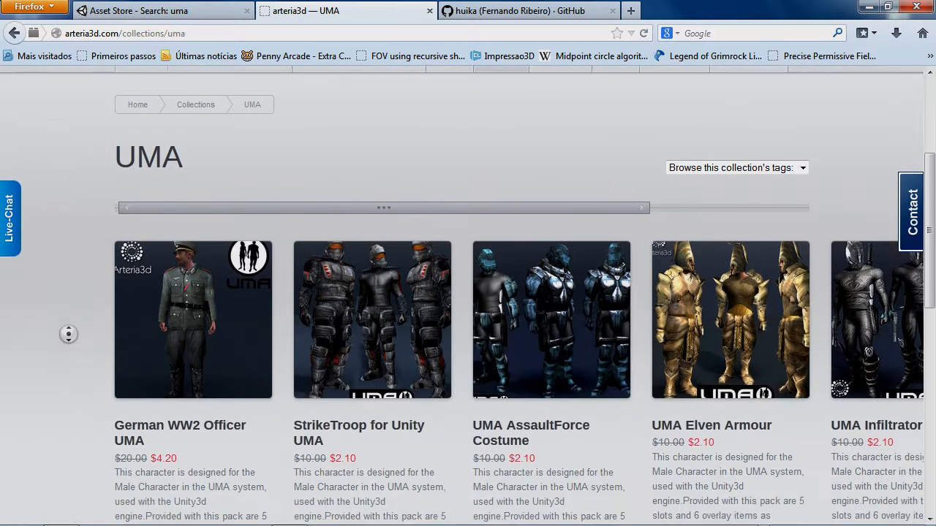
scroll("down", 3)
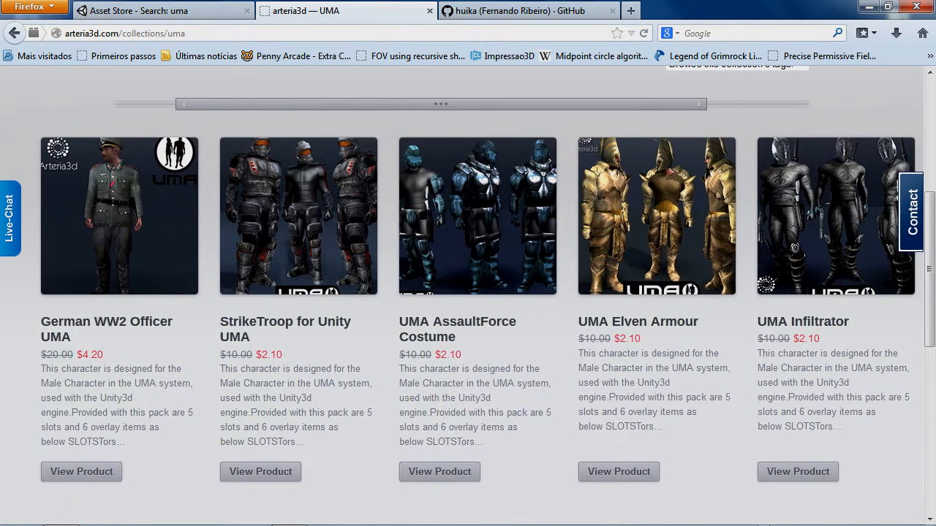
scroll("right", 3)
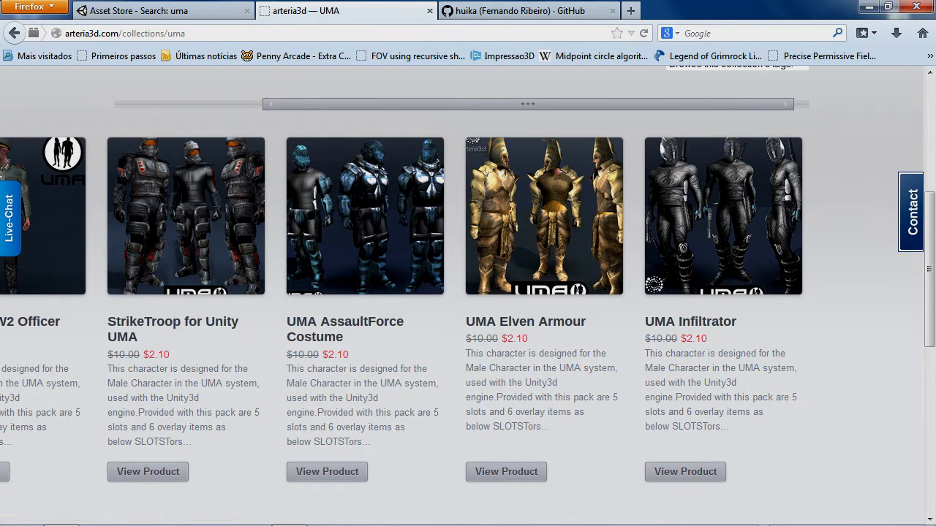
scroll("up", 3)
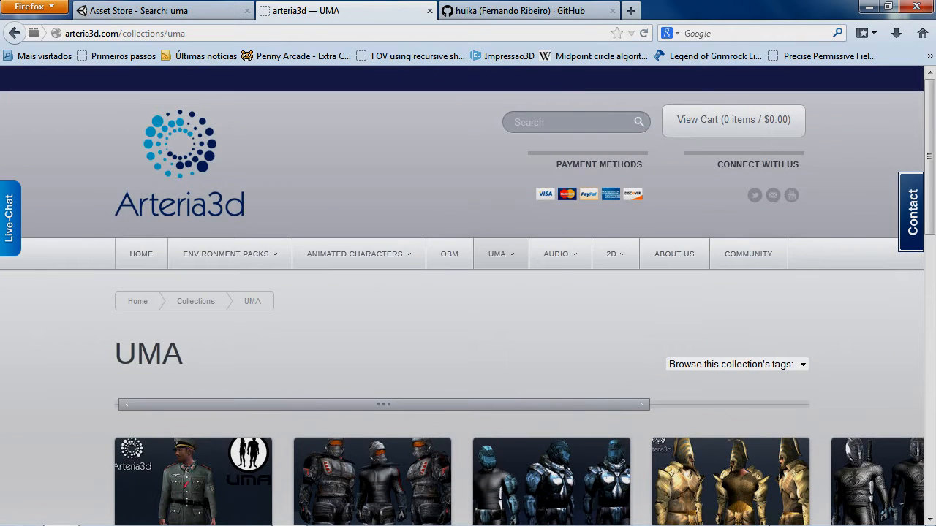
scroll("down", 3)
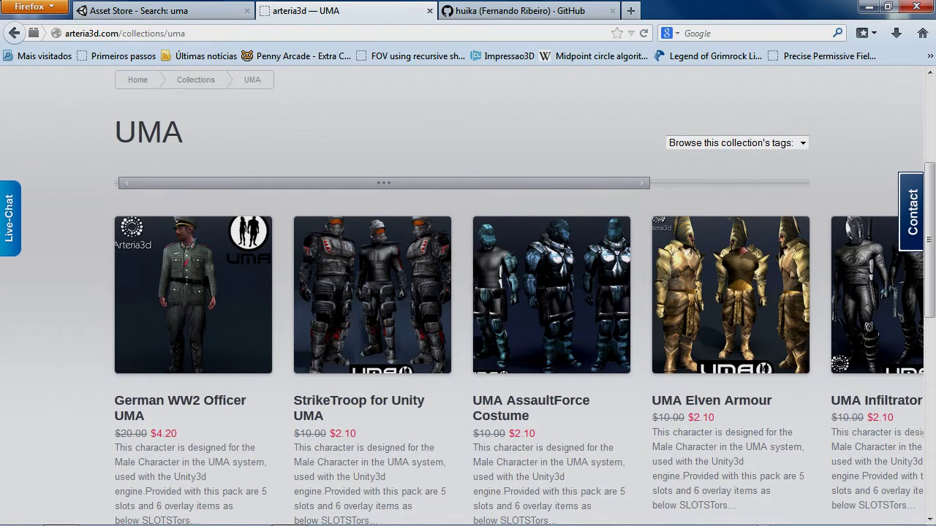
left_click(161, 10)
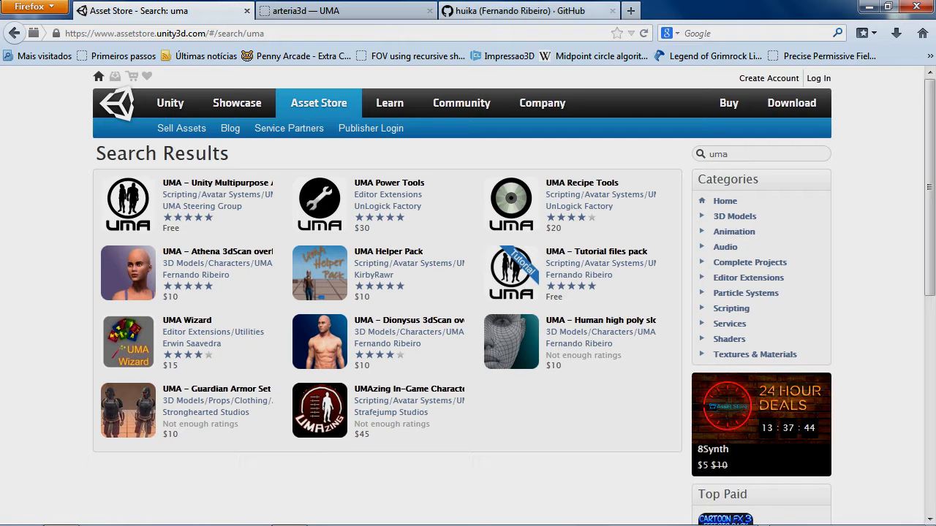
Step: Browse UMA-Extrafiles' ContentPack_1.1.0.1 and its Blend folder, then open huika's profile
left_click(526, 11)
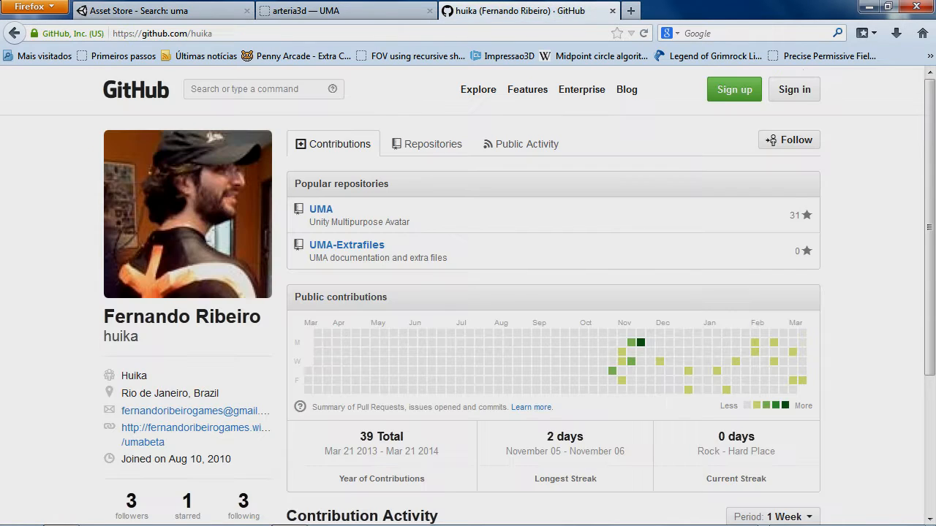
mouse_move(502, 55)
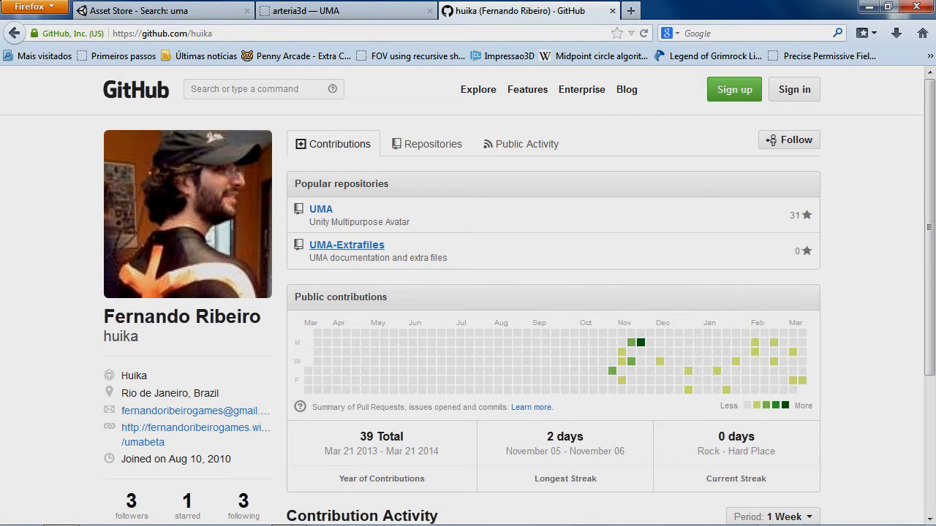
mouse_move(346, 245)
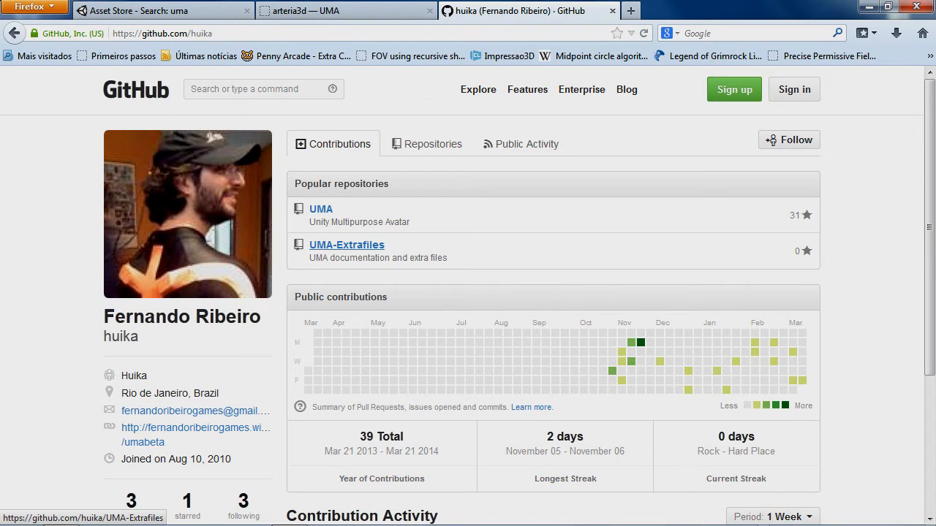
left_click(346, 245)
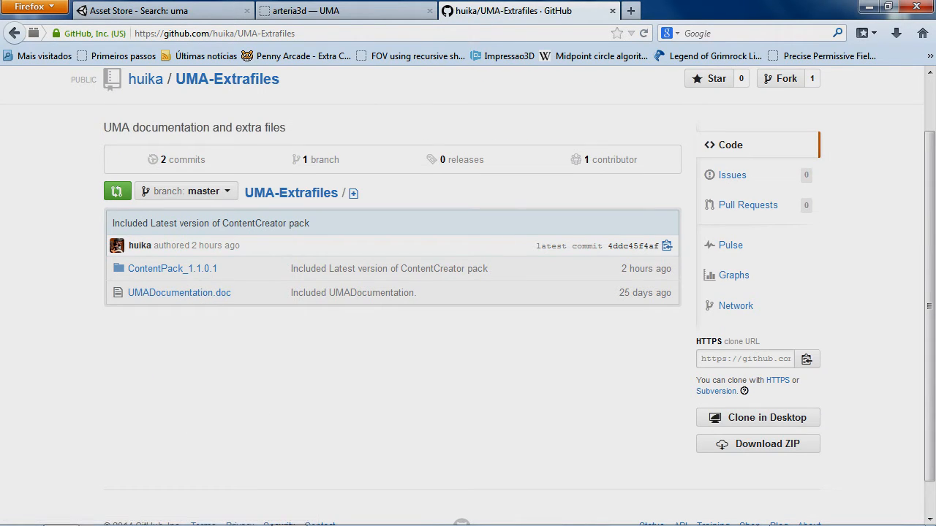
mouse_move(171, 269)
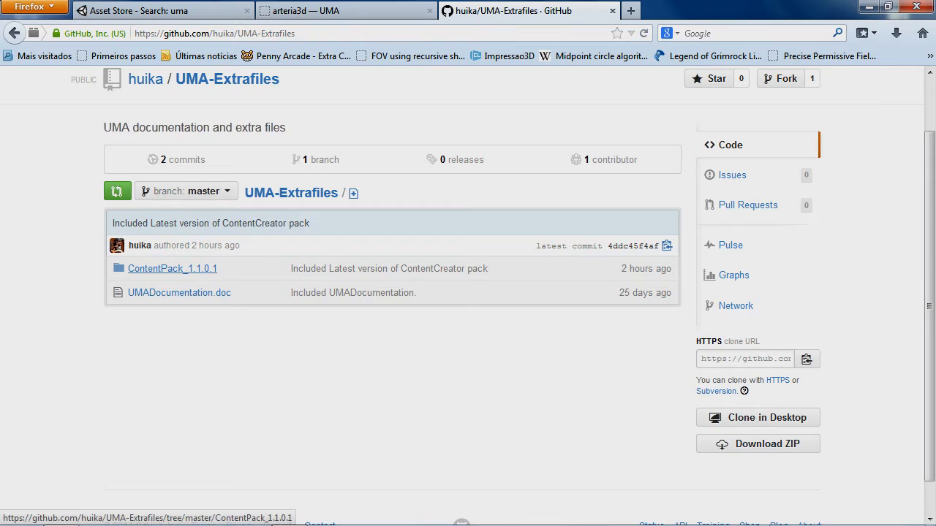
left_click(171, 269)
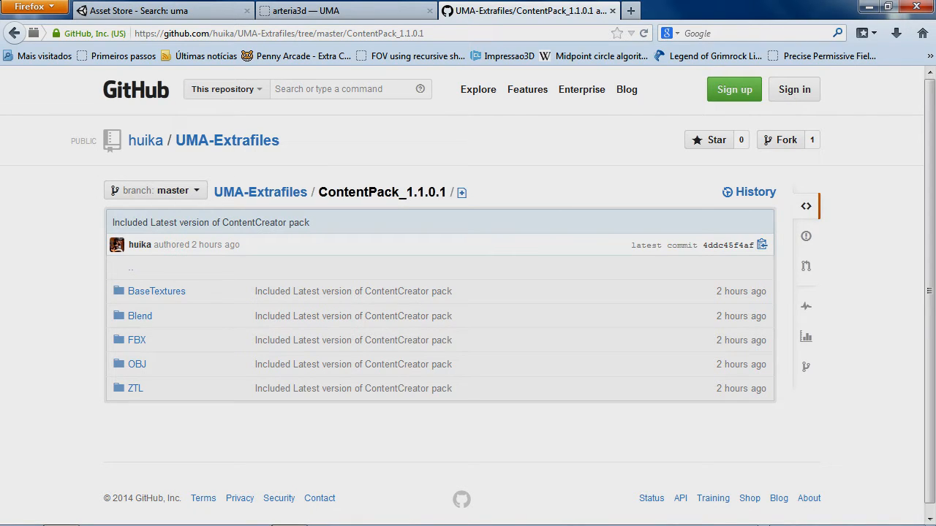
left_click(137, 339)
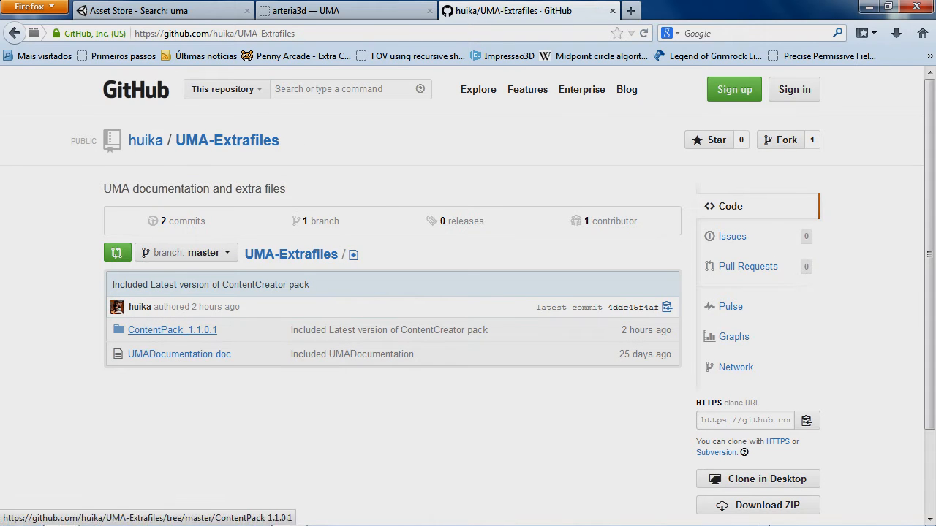
left_click(172, 330)
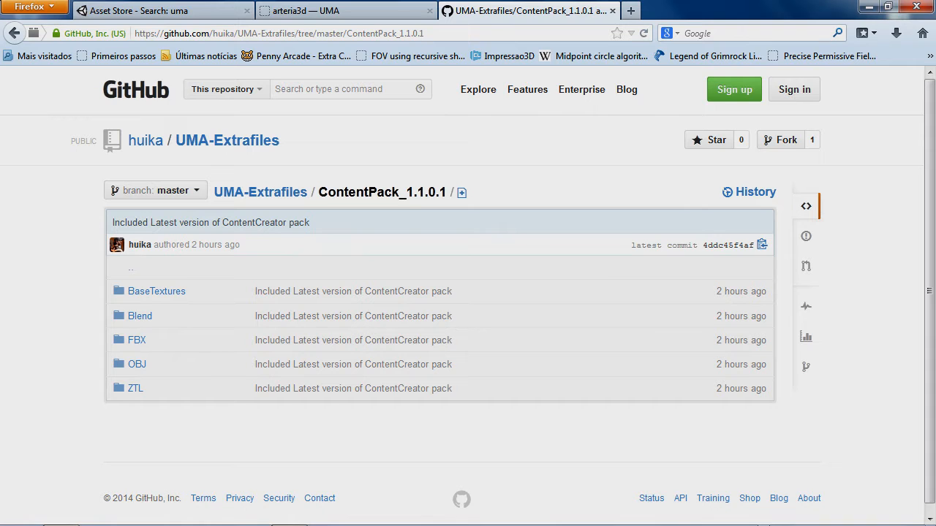
left_click(139, 316)
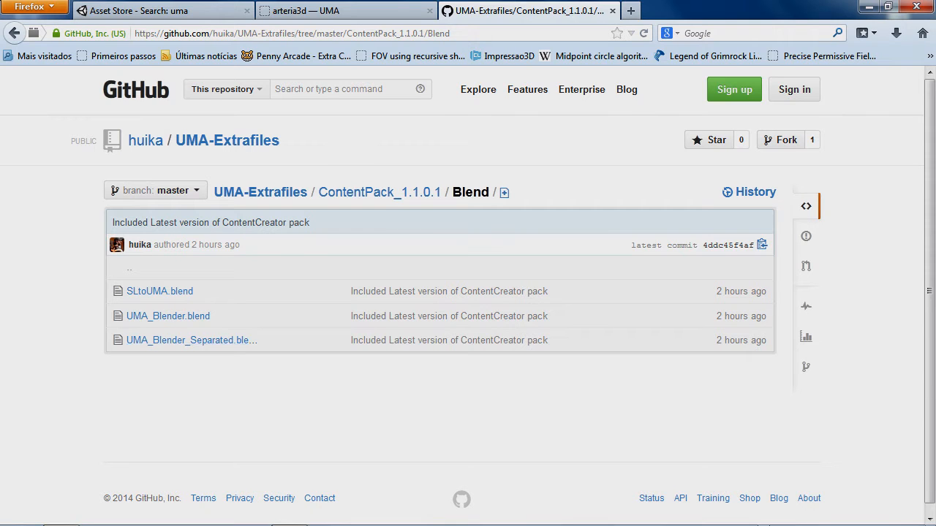
mouse_move(144, 140)
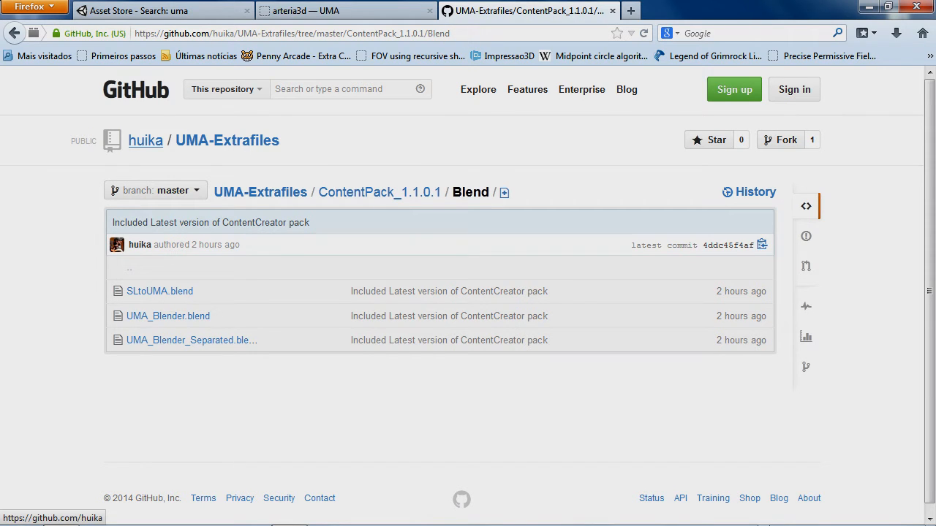
left_click(145, 141)
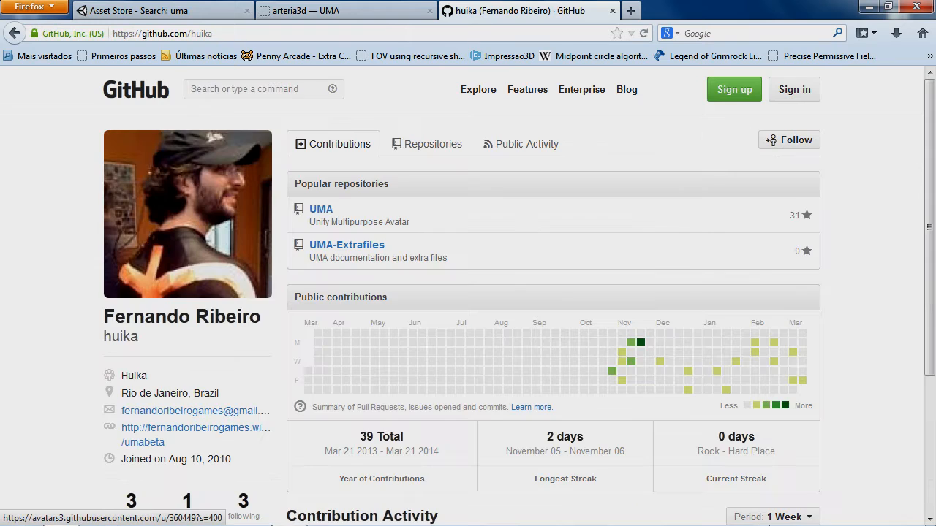
Step: Go from huika's profile back to the UMA-Extrafiles repository page
left_click(346, 245)
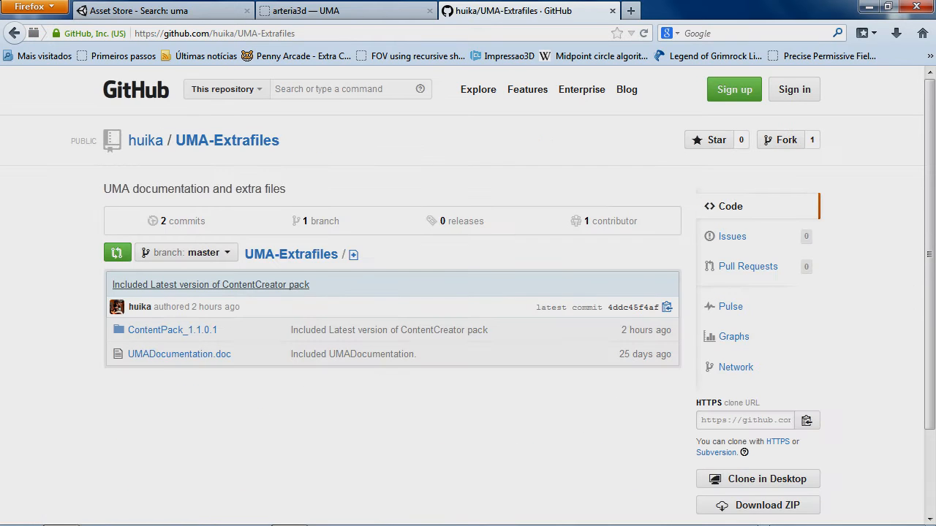
mouse_move(179, 354)
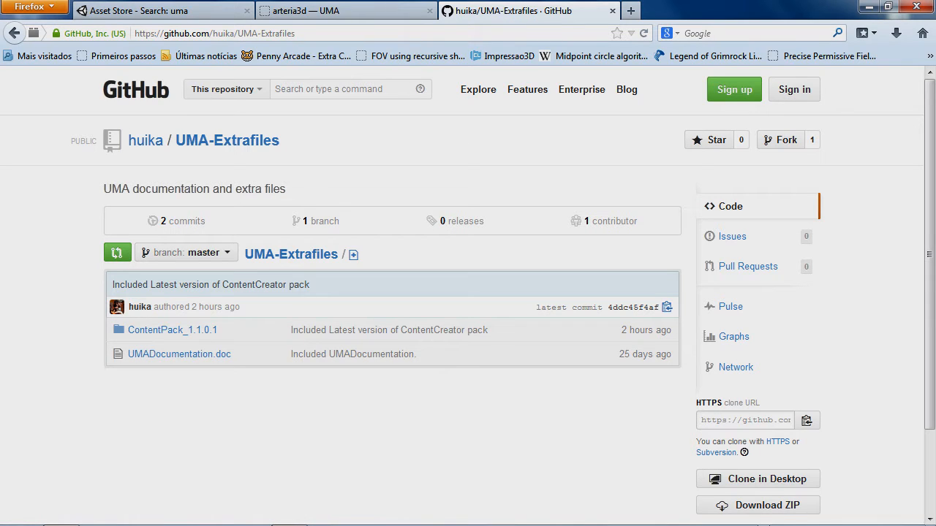
mouse_move(179, 354)
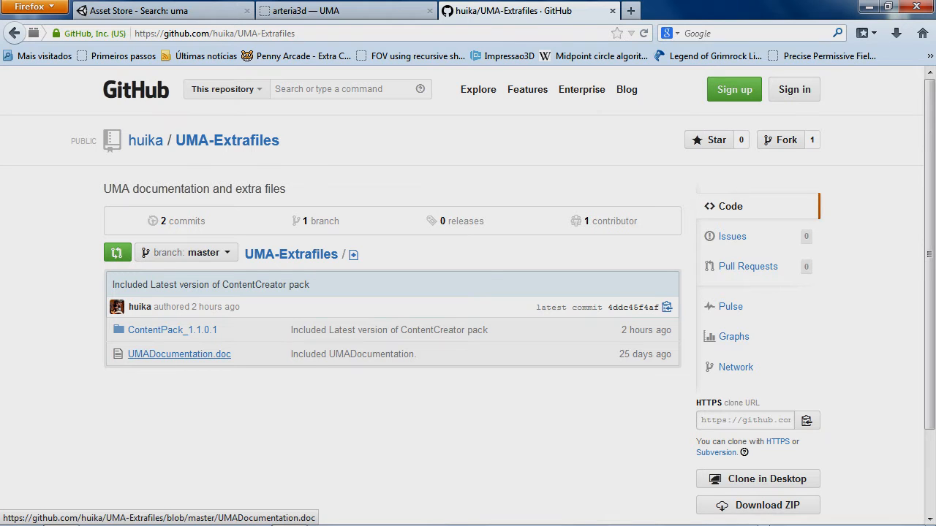
mouse_move(179, 354)
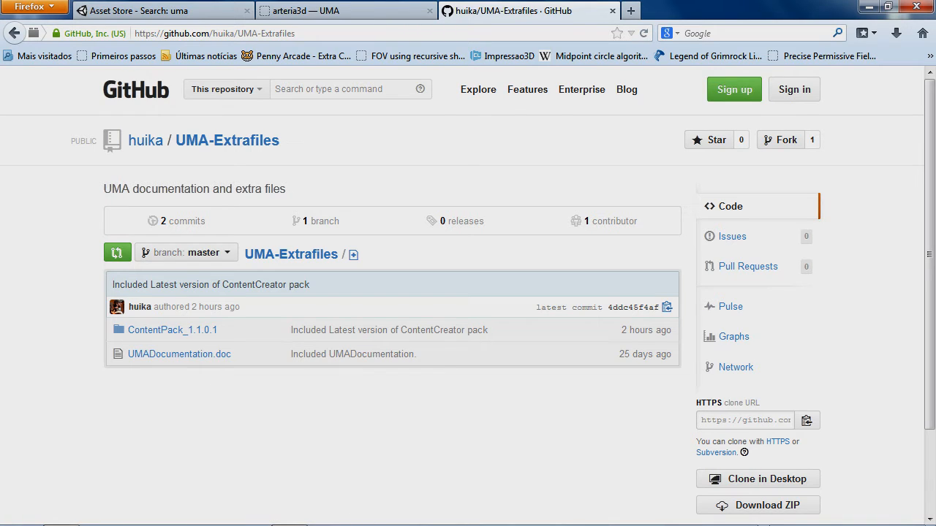
mouse_move(179, 354)
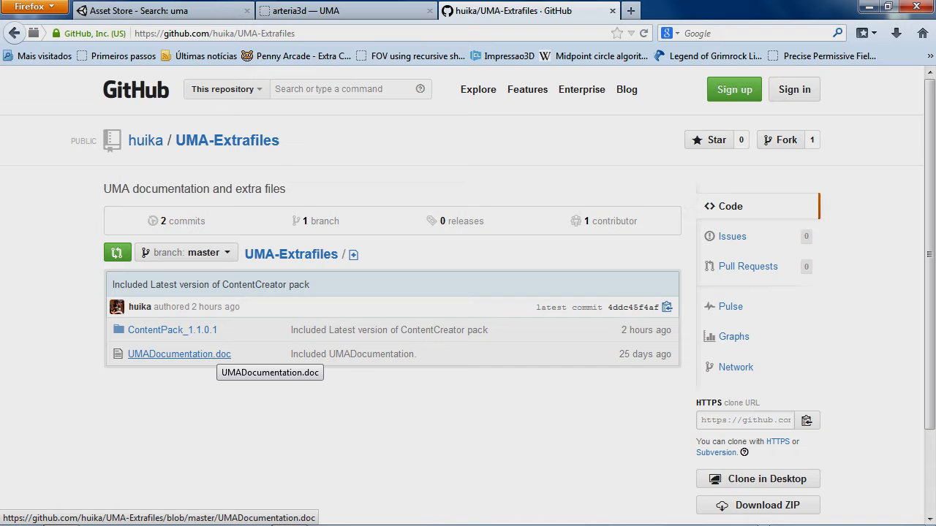
mouse_move(462, 221)
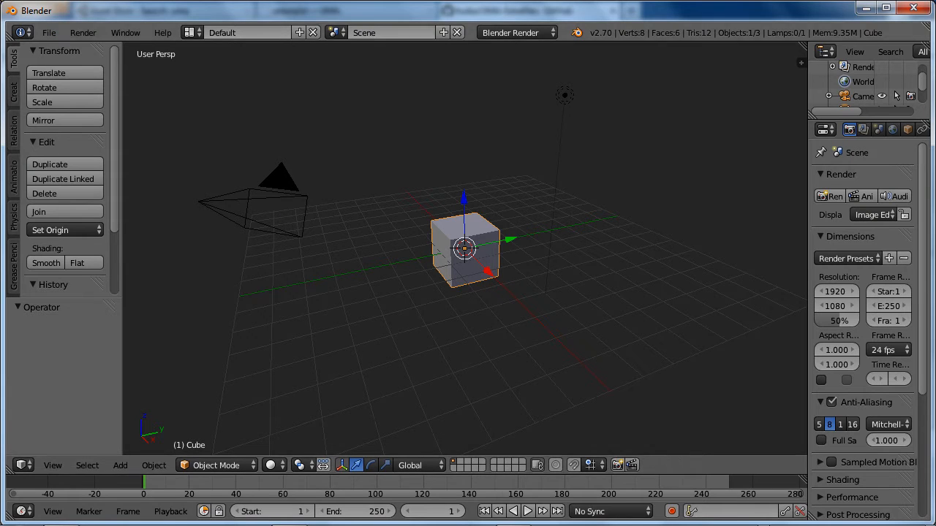
Step: Open UMA_Blender_Separated.blend from the ContentPack_1.1.0.1 Blend folder
left_click(48, 32)
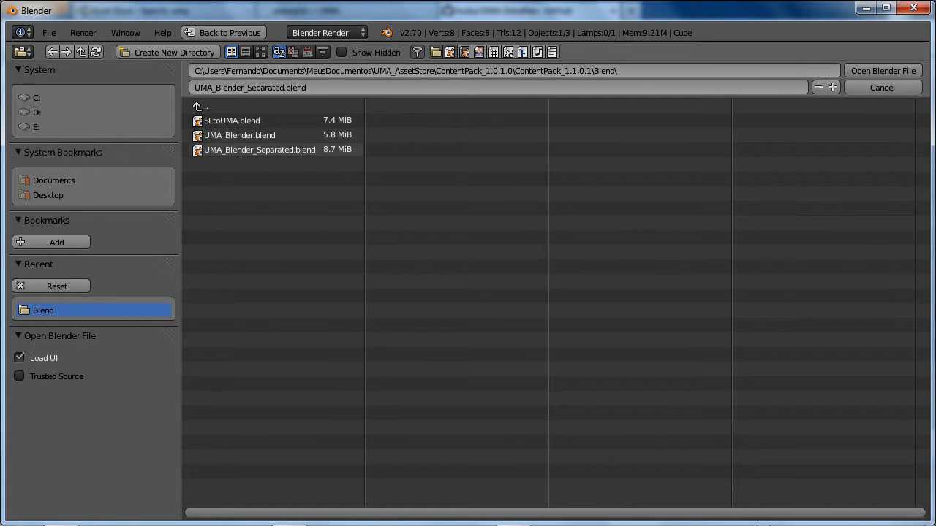
left_click(259, 150)
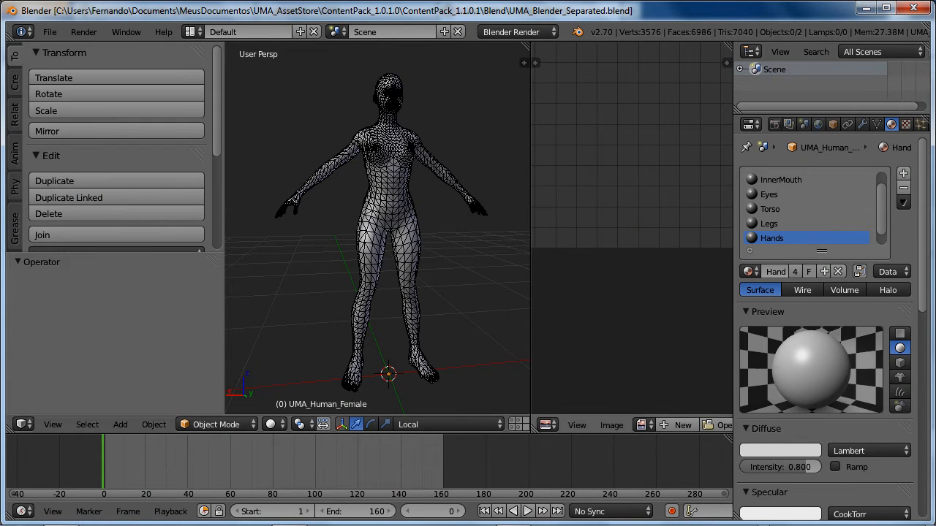
Step: Zoom in and select the triangulated UMA_Human_Female_Torso mesh to view its Torso material
scroll("up", 3)
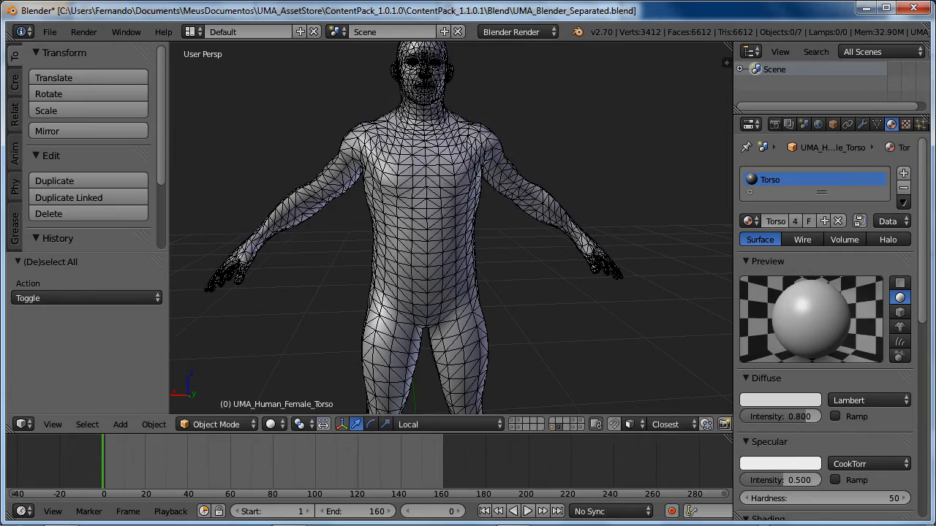
left_click(420, 343)
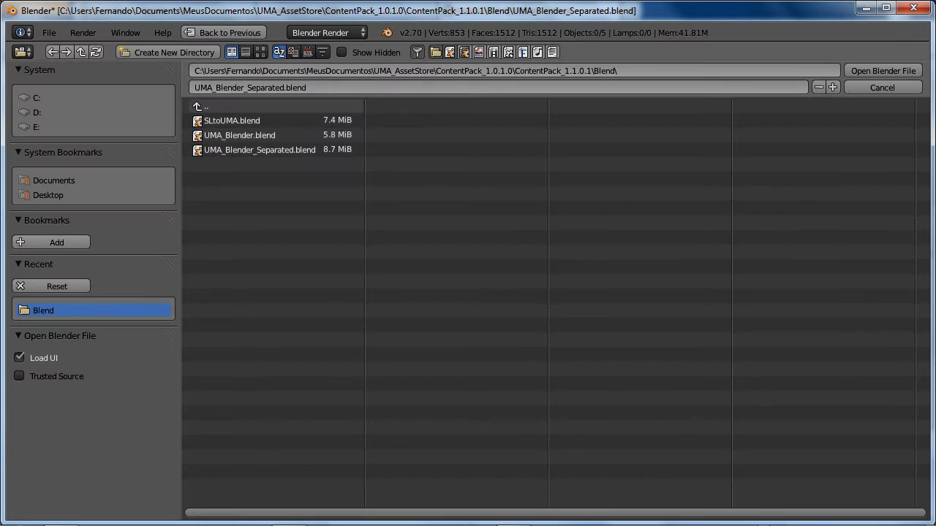
Step: Load UMA_Blender.blend to show the UMA_Human_Male quad mesh
double_click(239, 135)
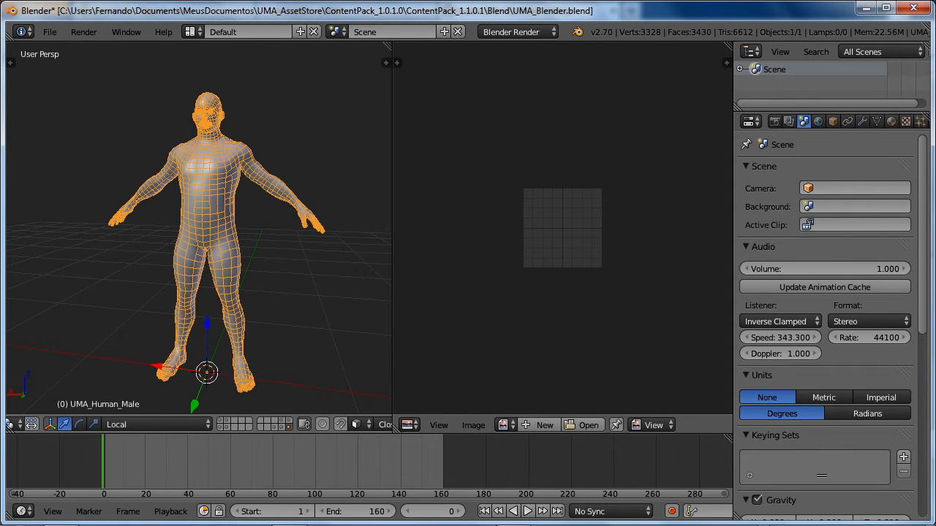
key("Tab")
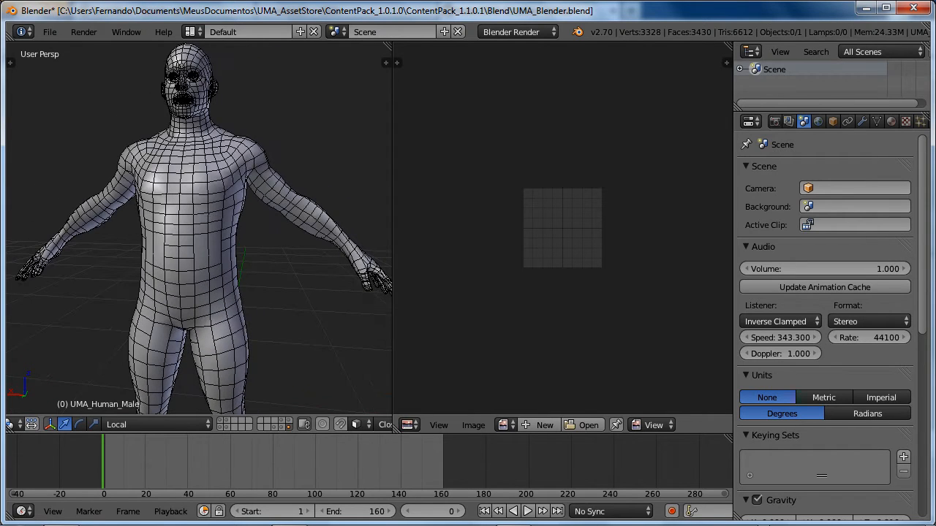
Step: Toggle Edit Mode, show the armature, and zoom in on the male figure's facial bones
key("Tab")
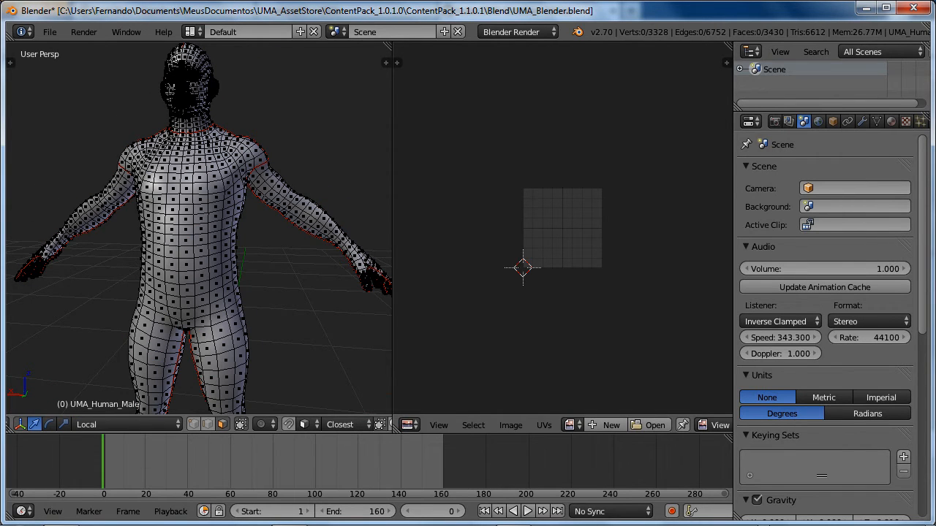
key("Tab")
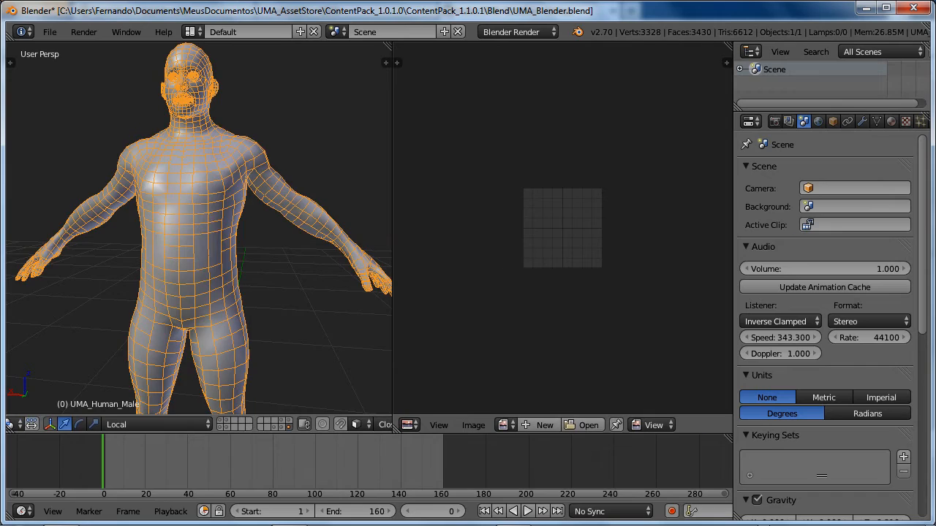
scroll("up", 3)
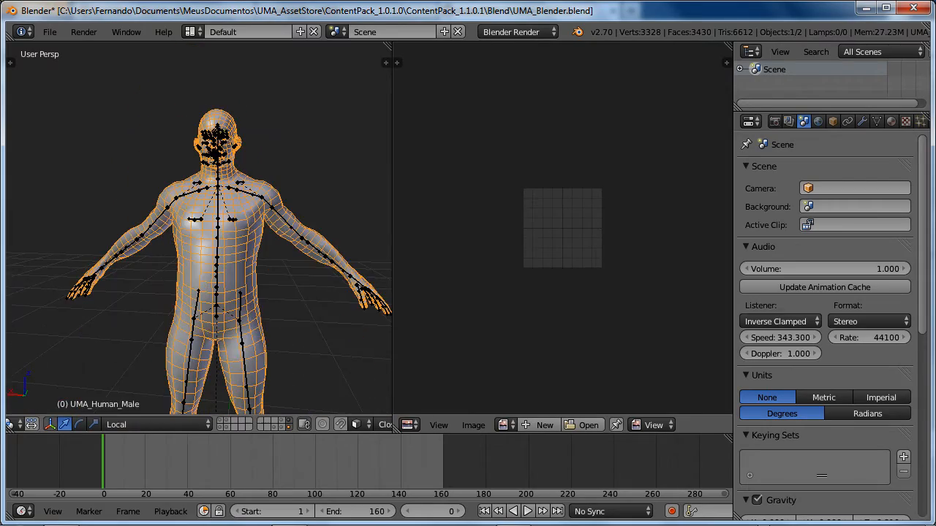
scroll("up", 3)
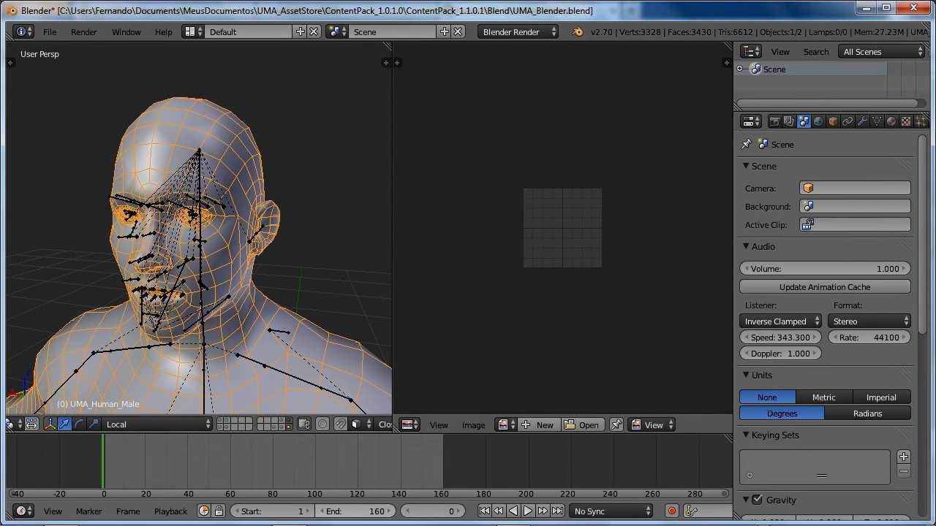
left_click(432, 511)
type("1")
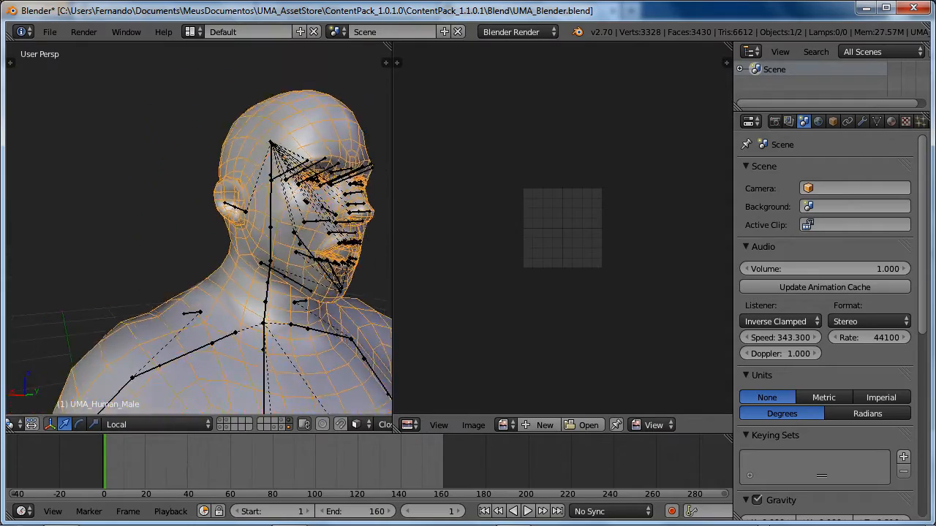
scroll("up", 3)
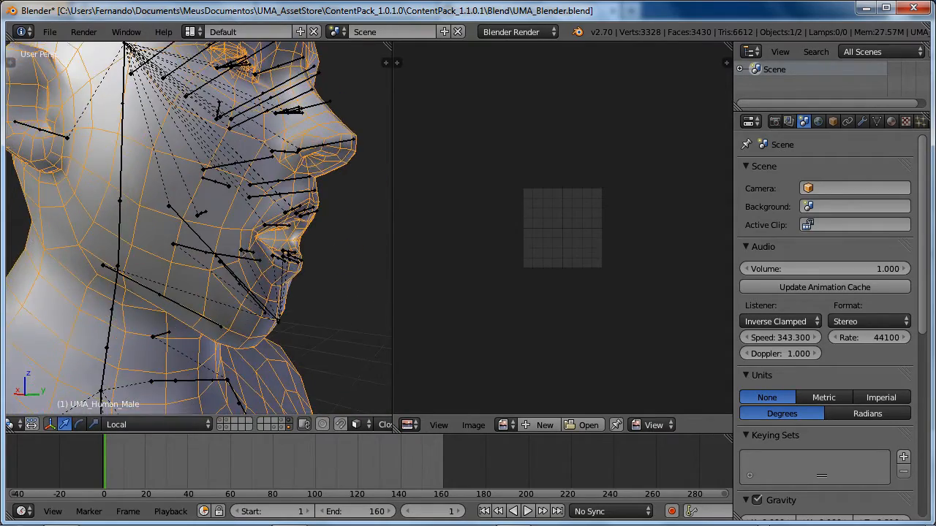